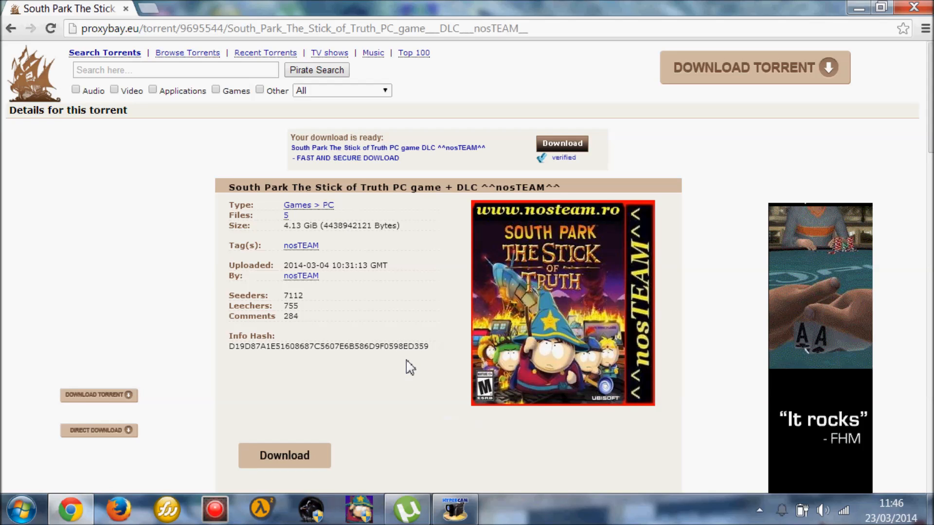
{"action": "mouse_move", "coordinate": [208, 87]}
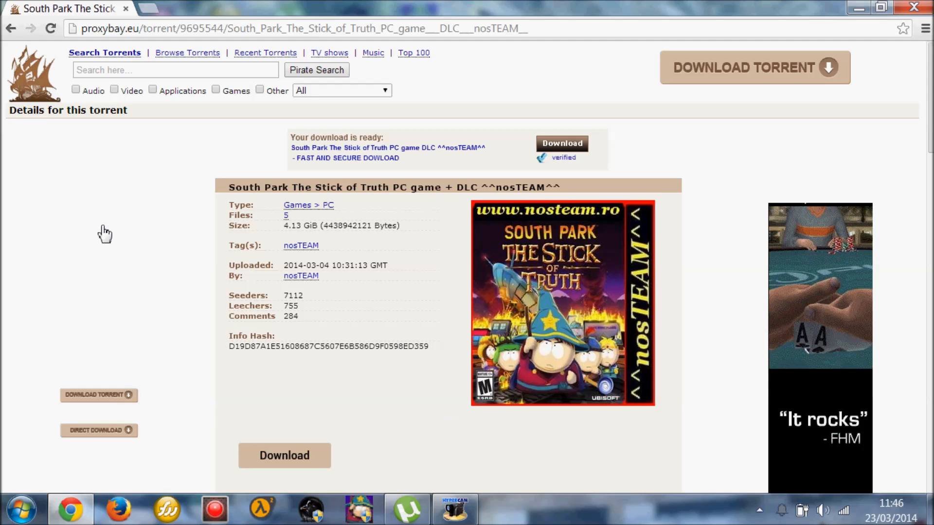
{"action": "mouse_move", "coordinate": [158, 234]}
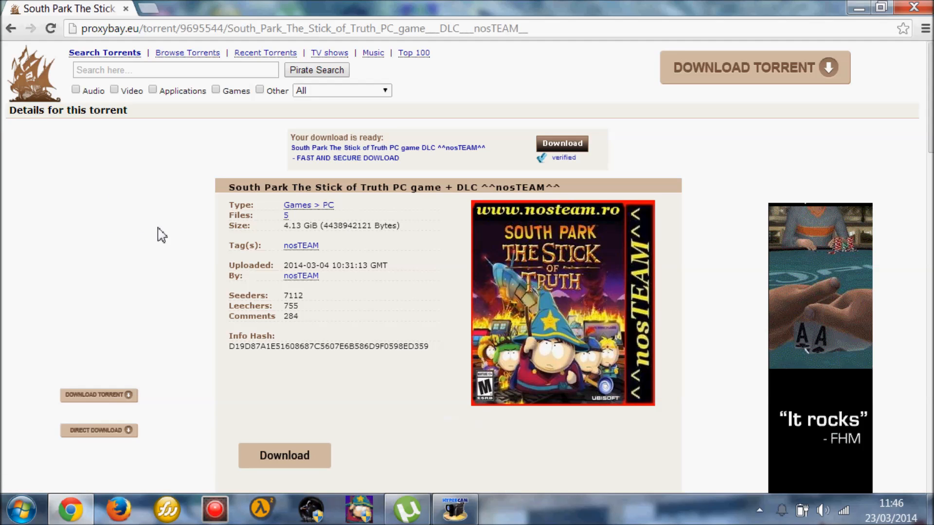
Scroll the torrent page, check the torrent client briefly and return to the details page
{"action": "scroll", "scroll_direction": "down", "scroll_amount": 3}
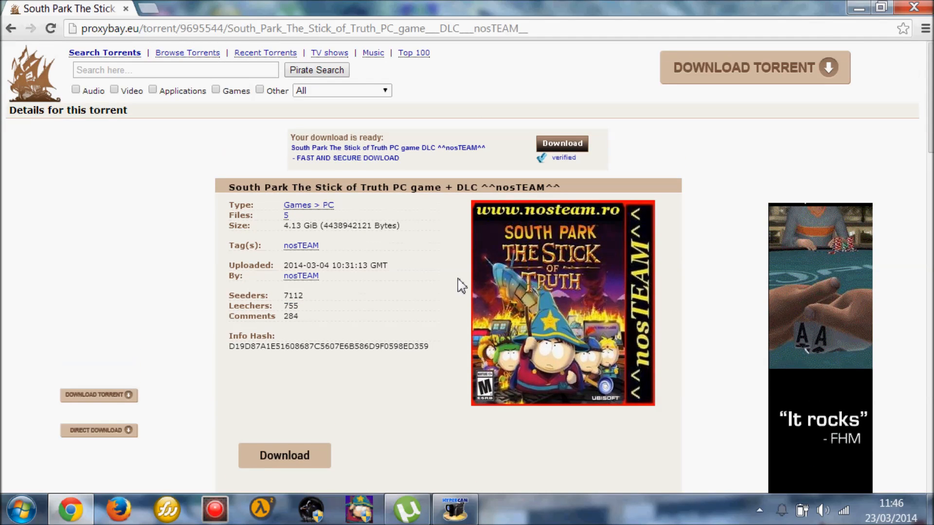
{"action": "scroll", "scroll_direction": "down", "scroll_amount": 3}
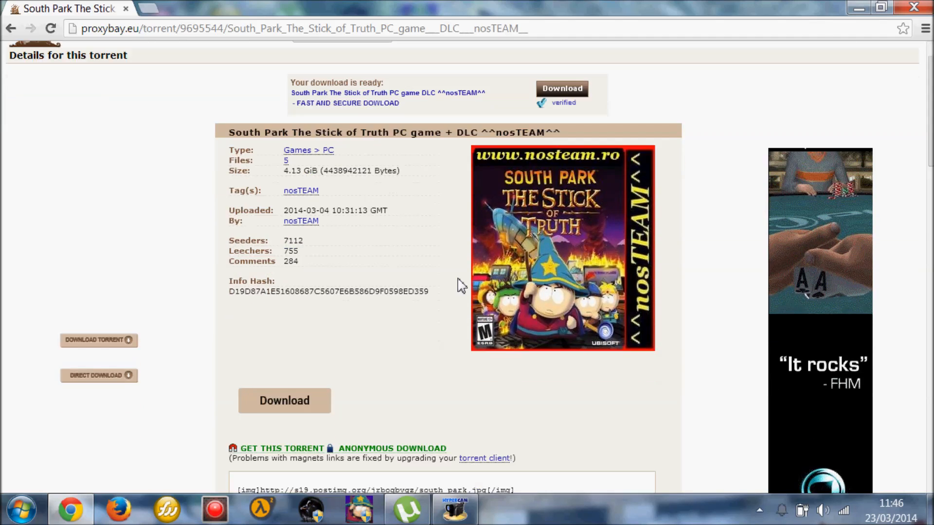
{"action": "scroll", "scroll_direction": "down", "scroll_amount": 3}
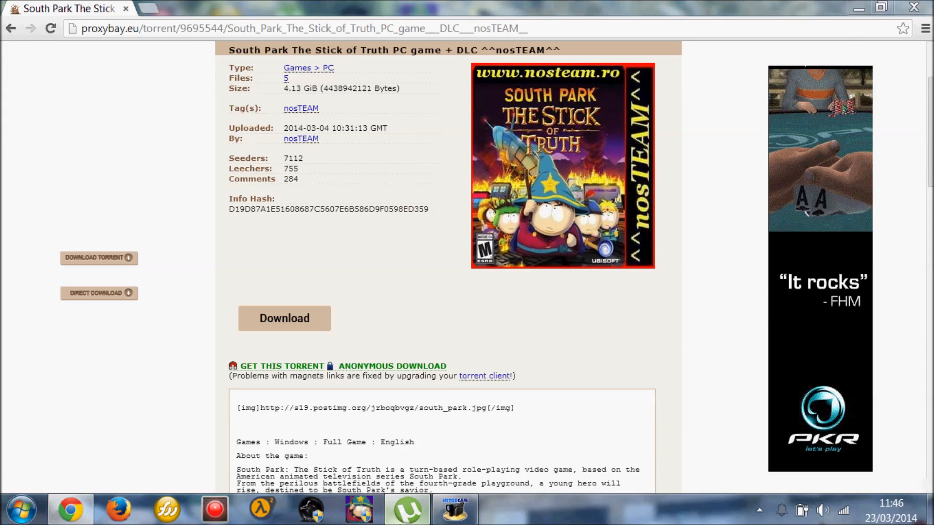
{"action": "left_click", "coordinate": [407, 522]}
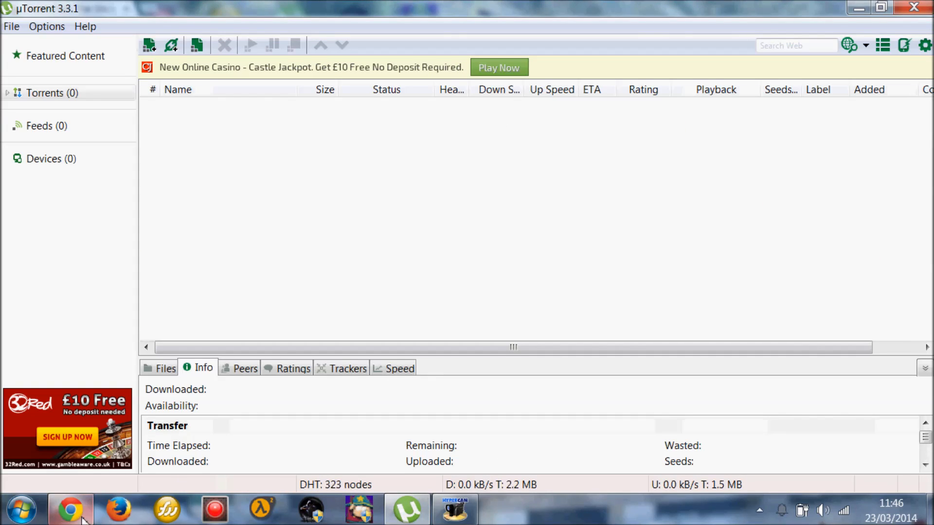
{"action": "left_click", "coordinate": [66, 510]}
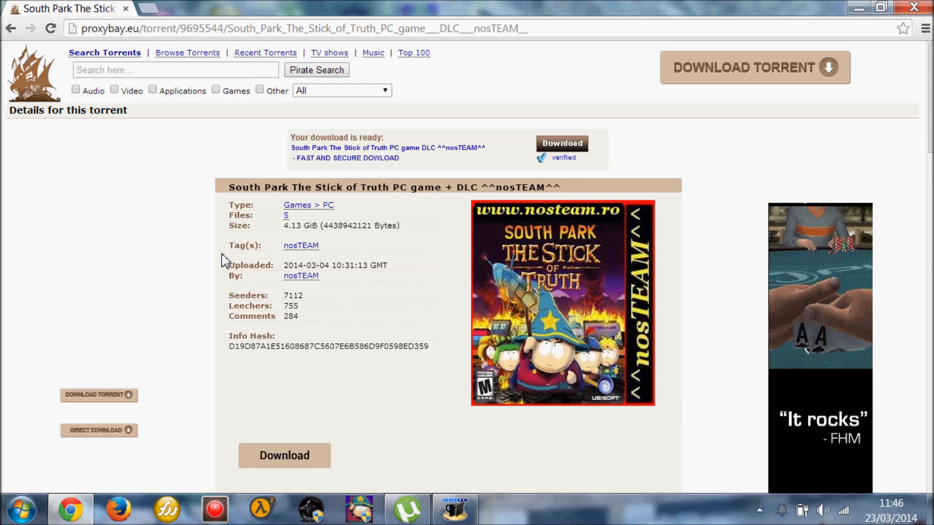
{"action": "mouse_move", "coordinate": [199, 263]}
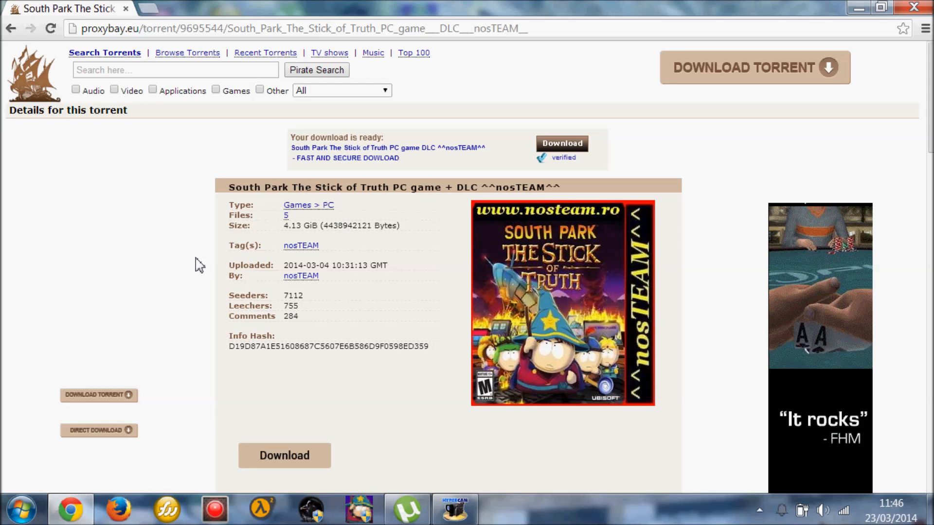
Request the South Park torrent's magnet link via GET THIS TORRENT
{"action": "scroll", "scroll_direction": "down", "scroll_amount": 3}
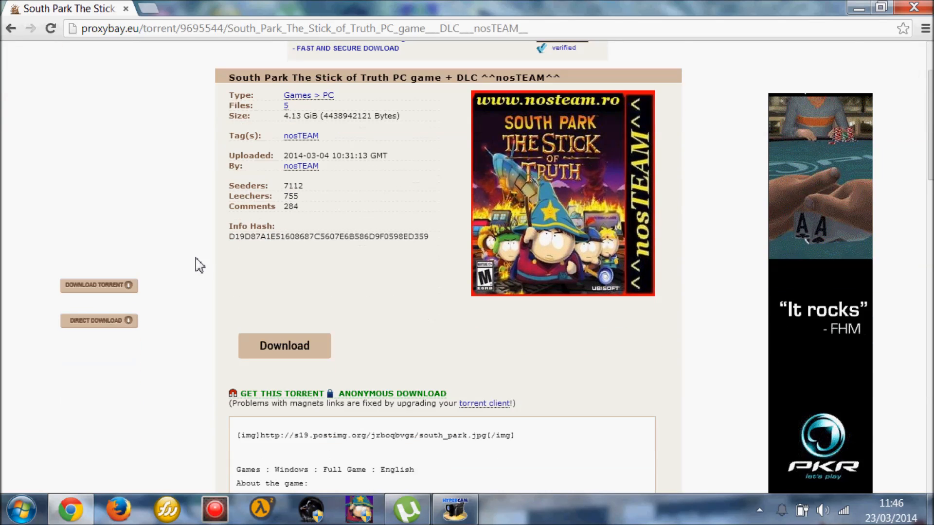
{"action": "left_click", "coordinate": [405, 512]}
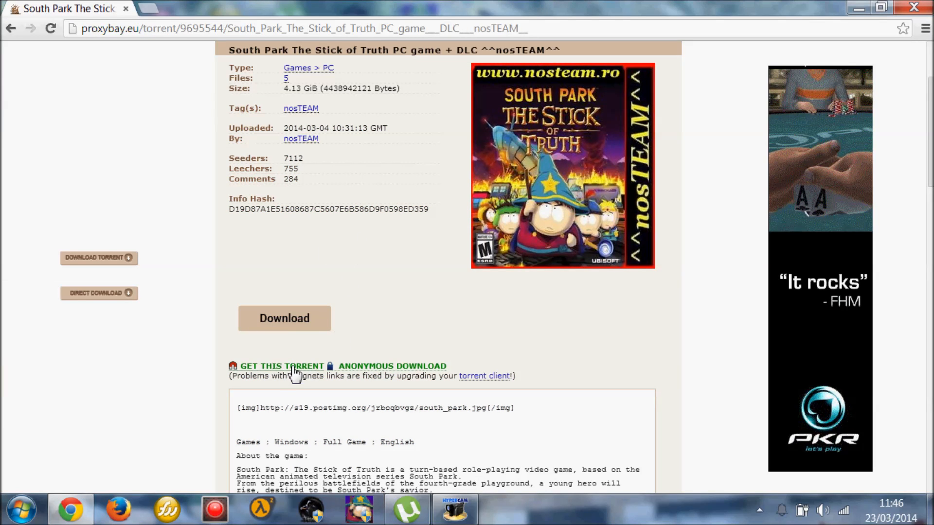
{"action": "left_click", "coordinate": [282, 366]}
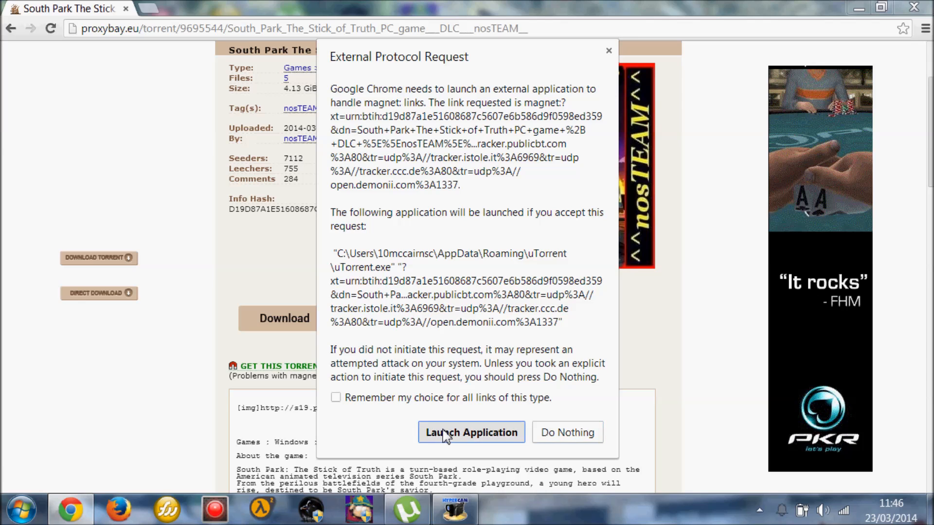
Let uTorrent open the magnet link, add the South Park torrent, then stop it
{"action": "left_click", "coordinate": [471, 432]}
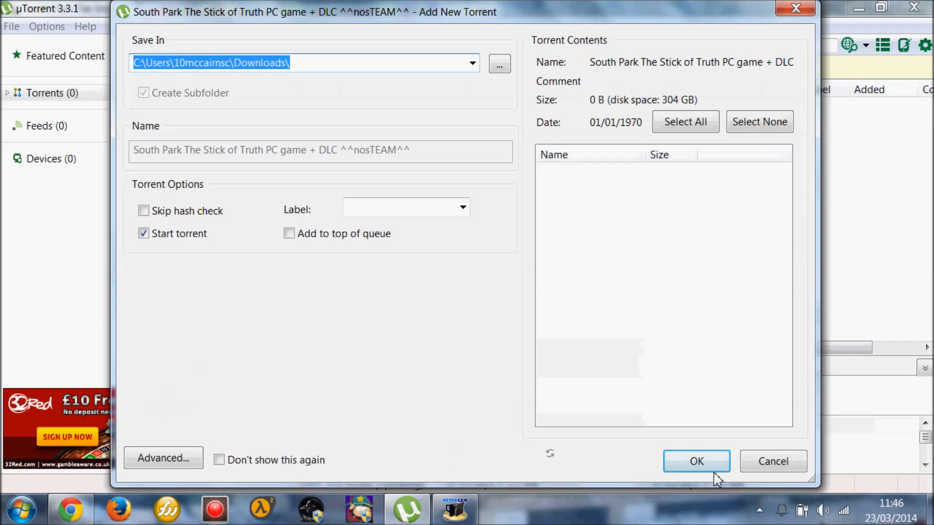
{"action": "left_click", "coordinate": [697, 461]}
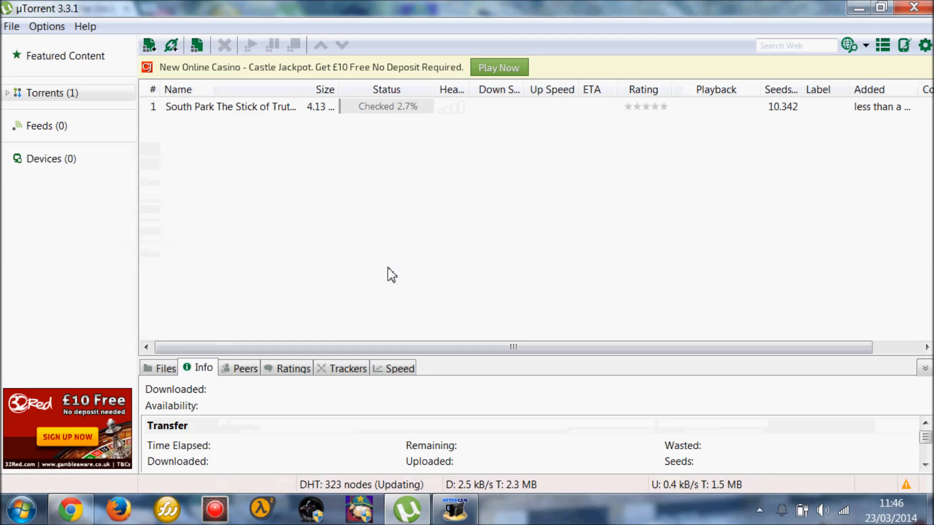
{"action": "mouse_move", "coordinate": [294, 116]}
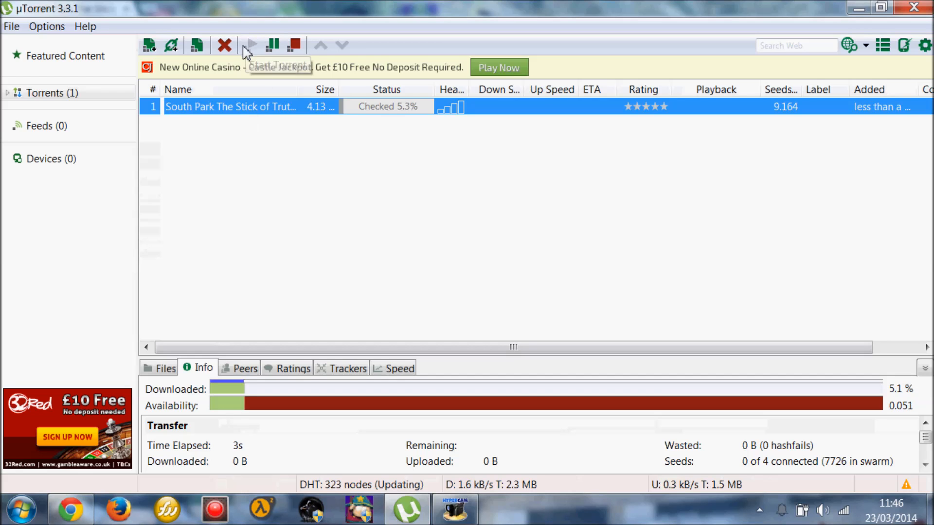
{"action": "left_click", "coordinate": [273, 45]}
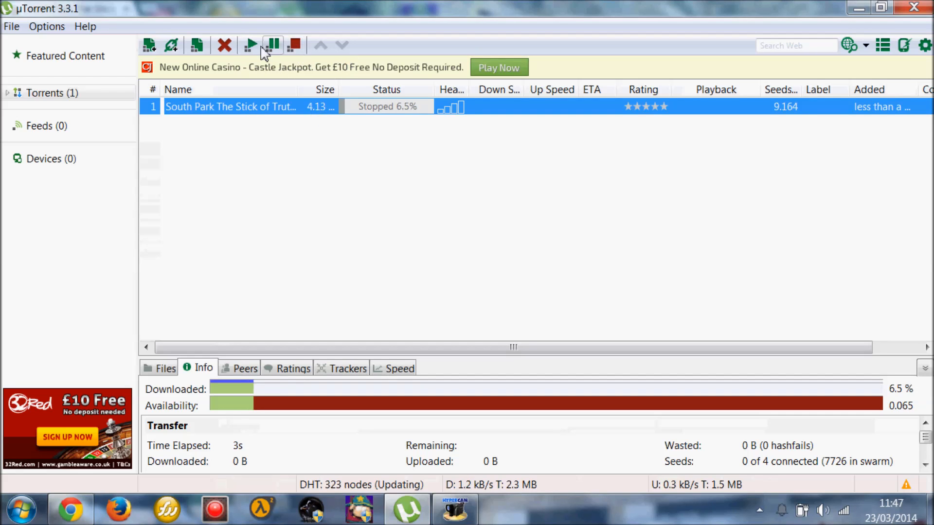
Remove the stopped South Park torrent, leaving the list empty
{"action": "left_click", "coordinate": [225, 44]}
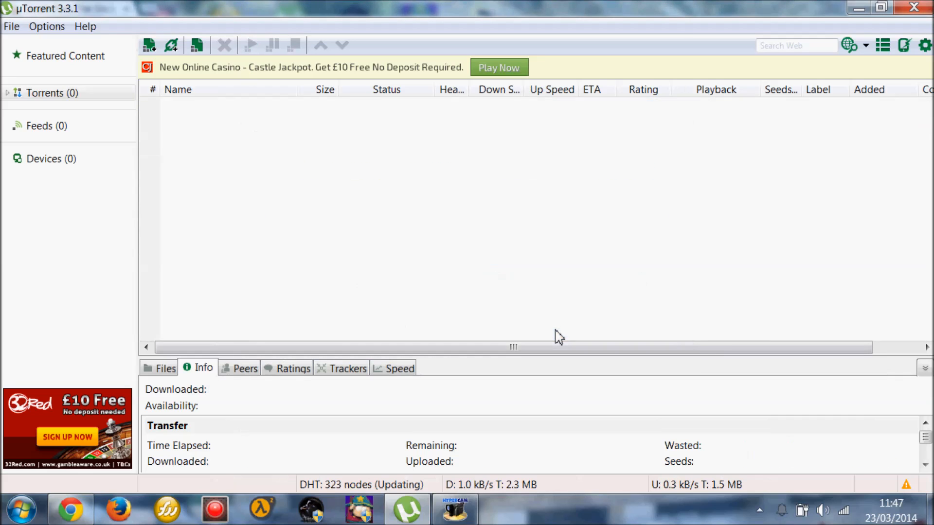
{"action": "mouse_move", "coordinate": [449, 127]}
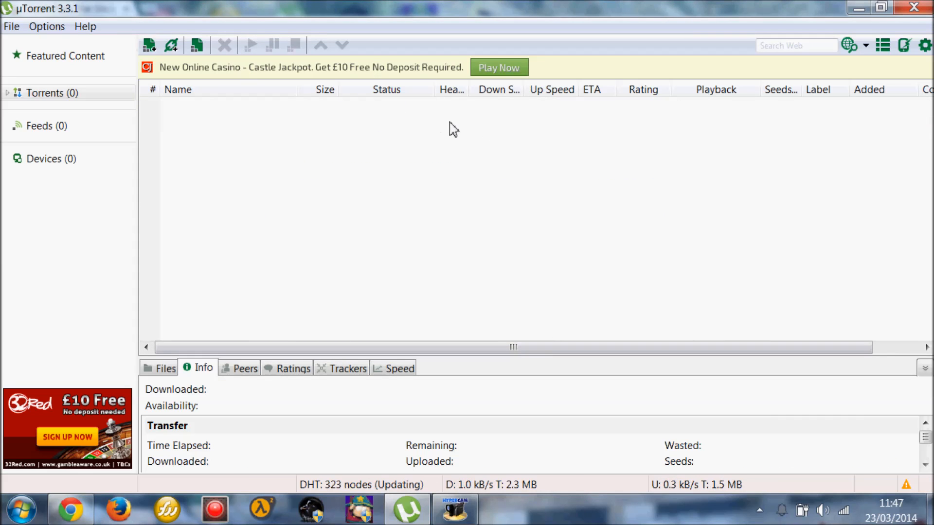
{"action": "mouse_move", "coordinate": [291, 107]}
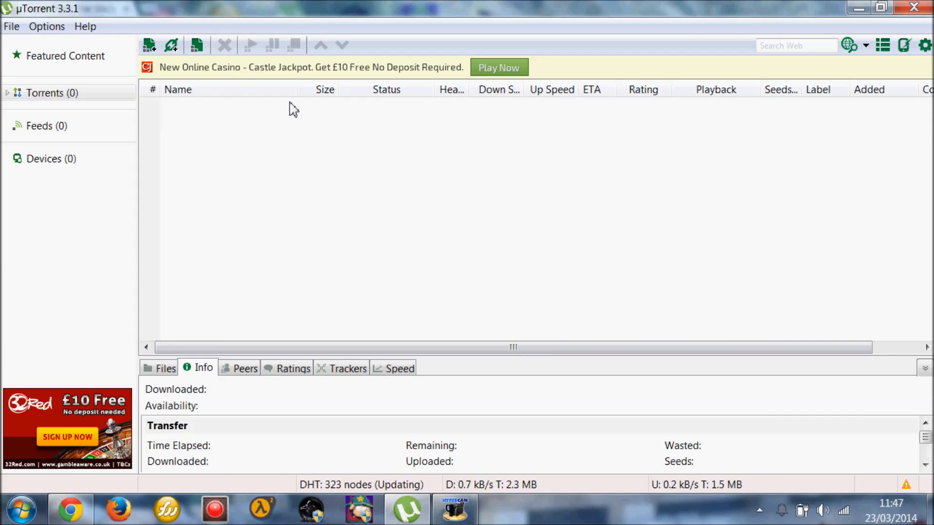
{"action": "mouse_move", "coordinate": [296, 48]}
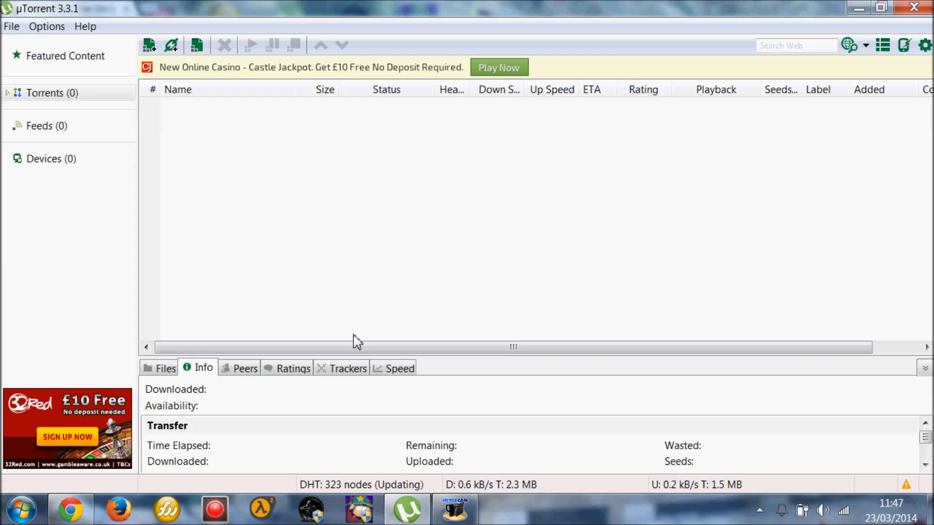
{"action": "mouse_move", "coordinate": [374, 345]}
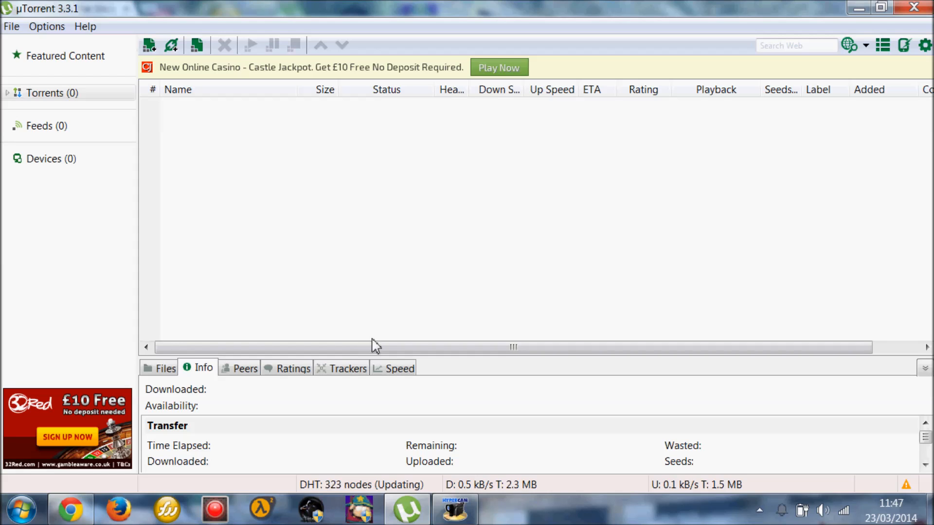
{"action": "mouse_move", "coordinate": [933, 510]}
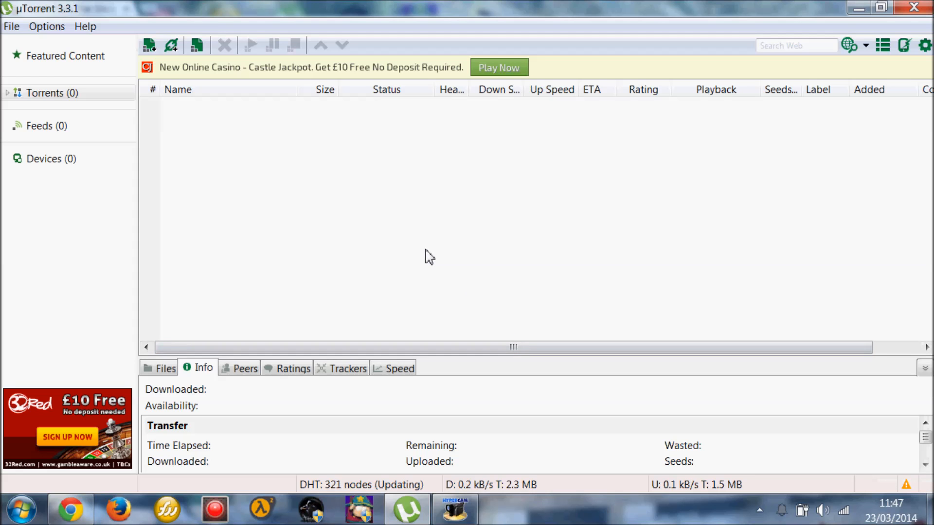
{"action": "mouse_move", "coordinate": [806, 462]}
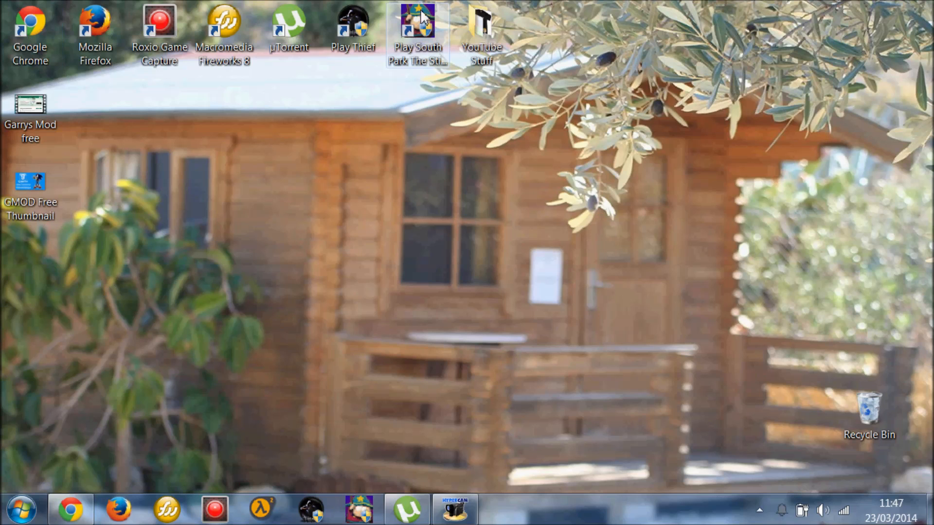
{"action": "mouse_move", "coordinate": [434, 44]}
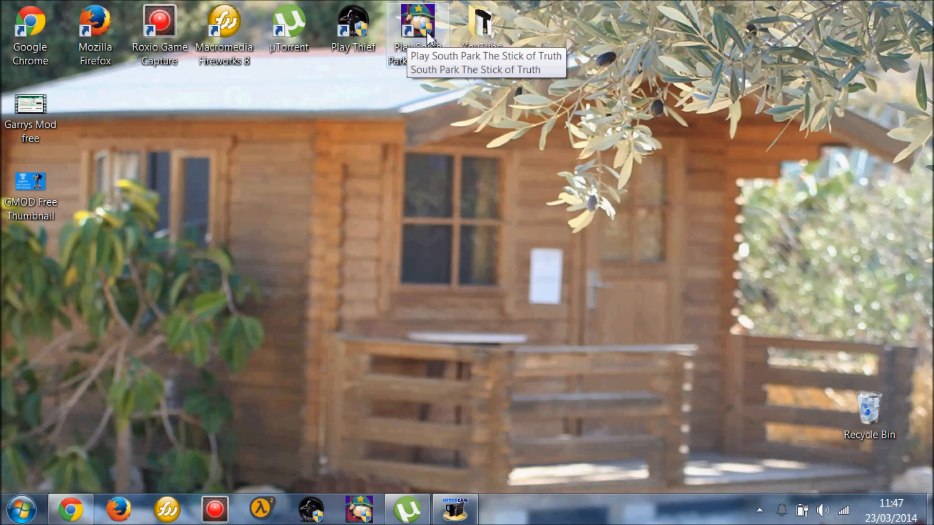
{"action": "mouse_move", "coordinate": [425, 34]}
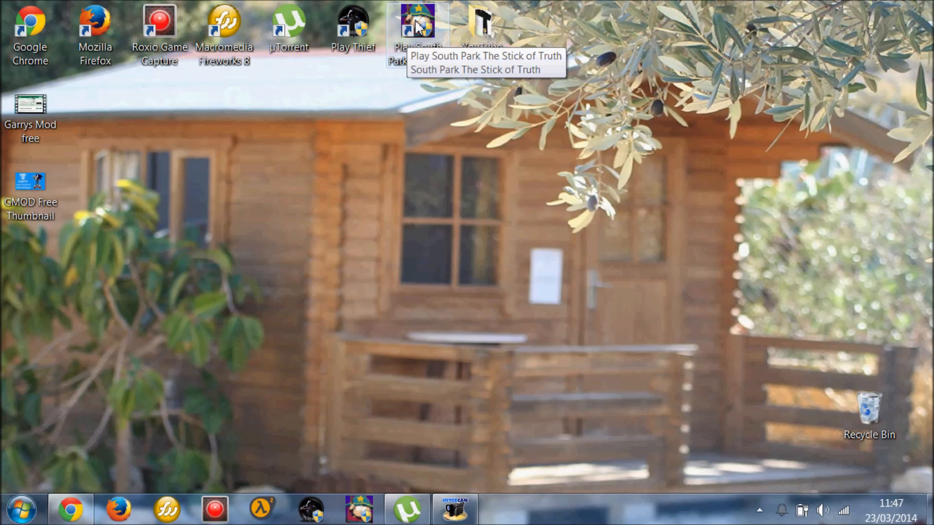
Set the South Park shortcut to run as administrator in its Compatibility properties and apply
{"action": "right_click", "coordinate": [413, 17]}
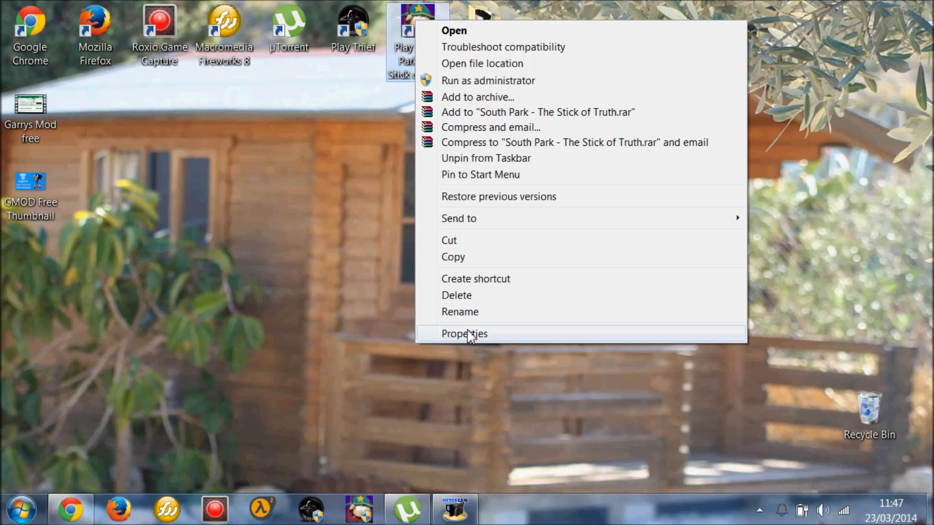
{"action": "left_click", "coordinate": [464, 333]}
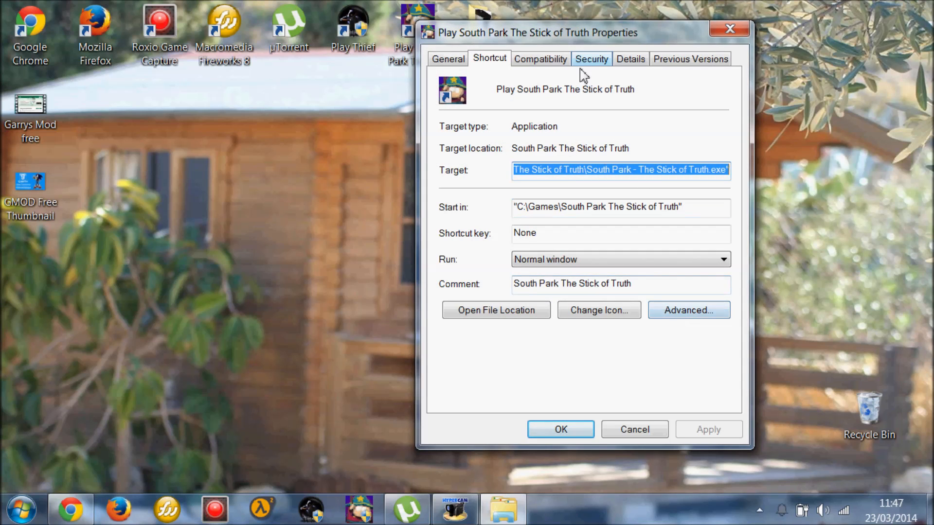
{"action": "left_click", "coordinate": [541, 58]}
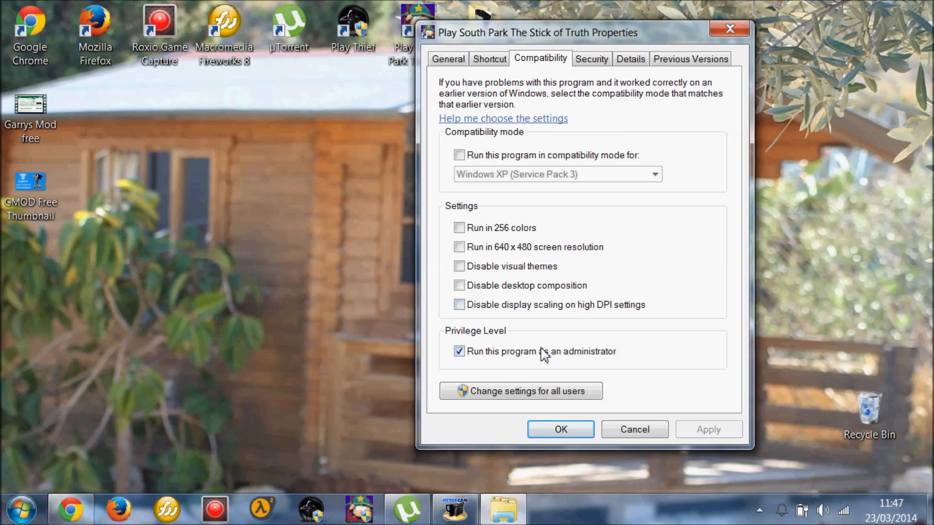
{"action": "left_click", "coordinate": [459, 353]}
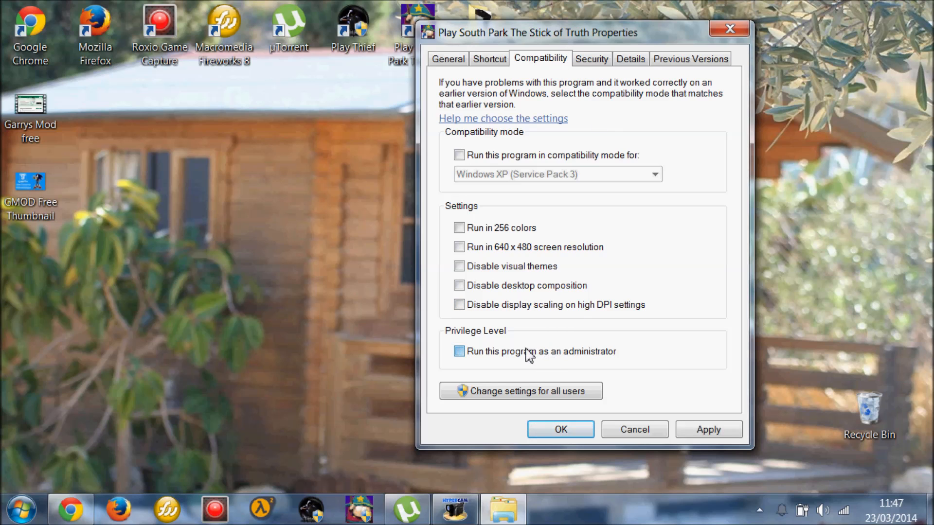
{"action": "left_click", "coordinate": [459, 352]}
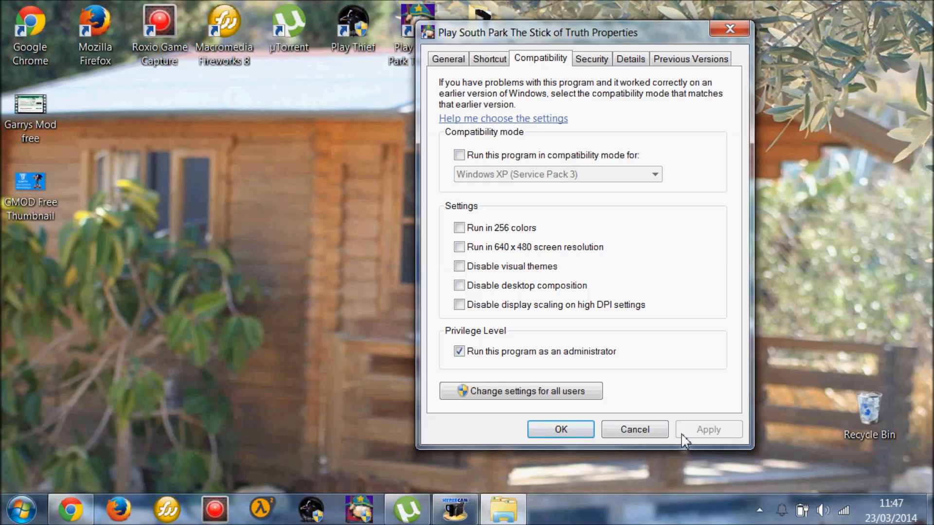
{"action": "left_click", "coordinate": [560, 429]}
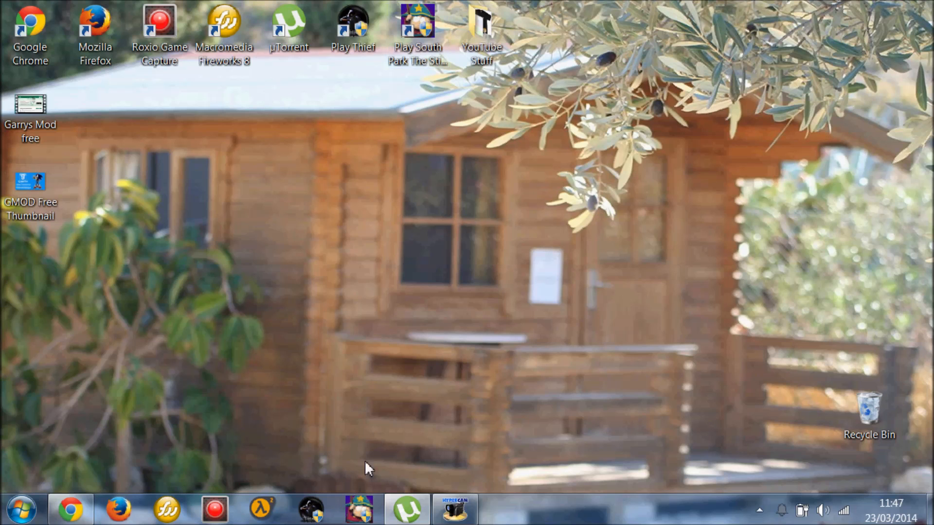
{"action": "mouse_move", "coordinate": [389, 286]}
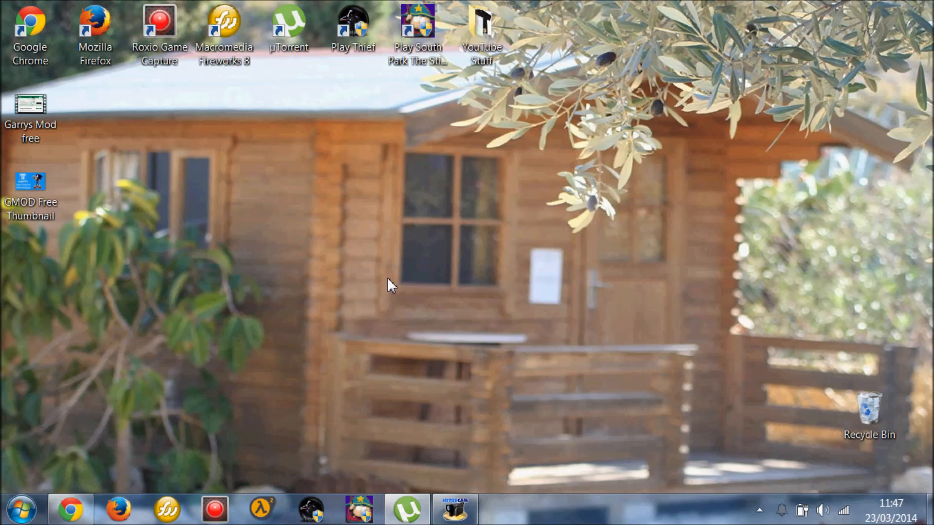
Launch South Park: The Stick of Truth from its shortcut and allow administrator rights
{"action": "left_click", "coordinate": [418, 20]}
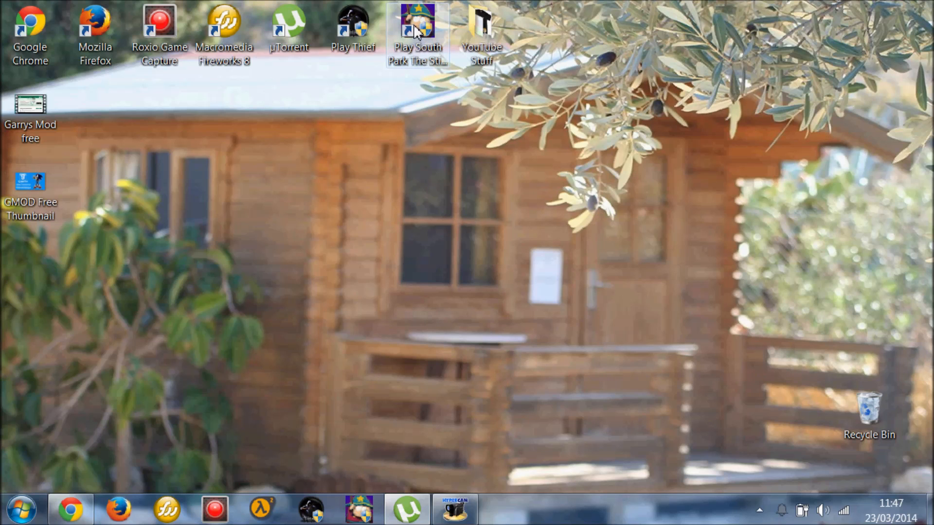
{"action": "double_click", "coordinate": [416, 20]}
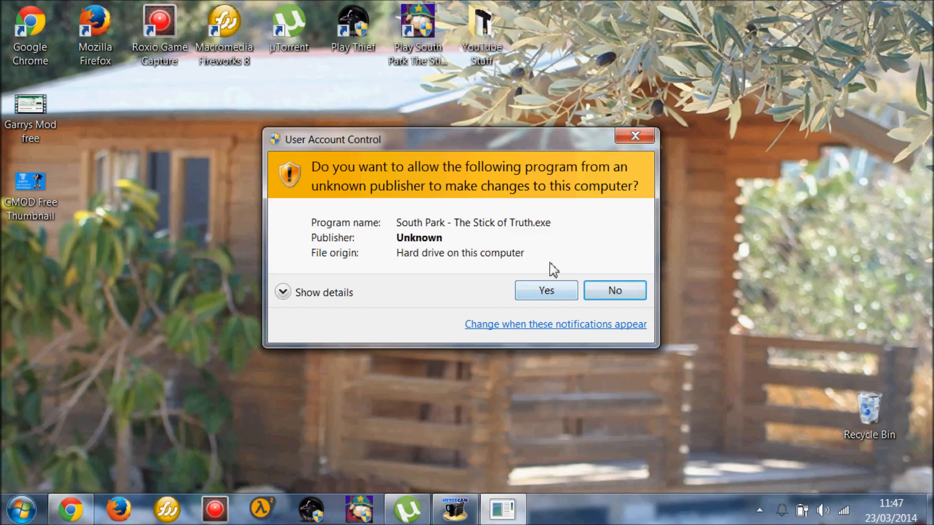
{"action": "mouse_move", "coordinate": [453, 179]}
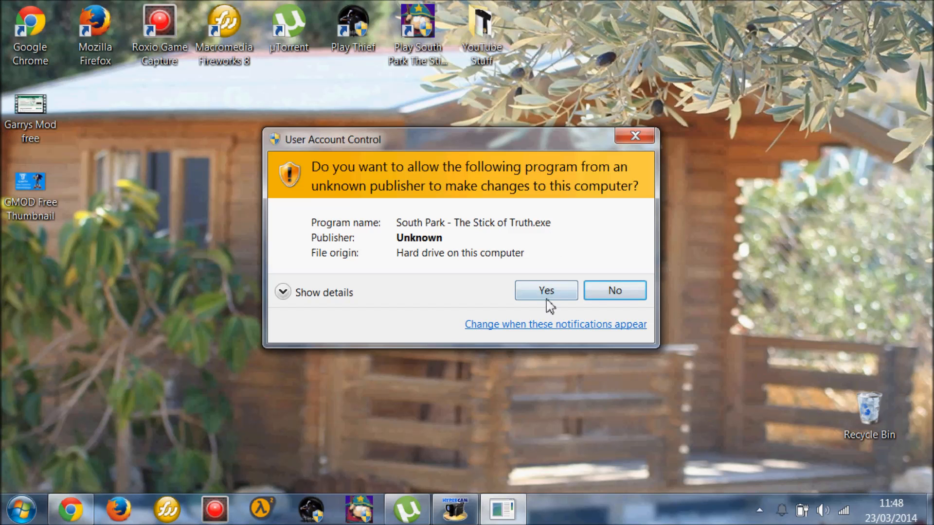
{"action": "left_click", "coordinate": [546, 290]}
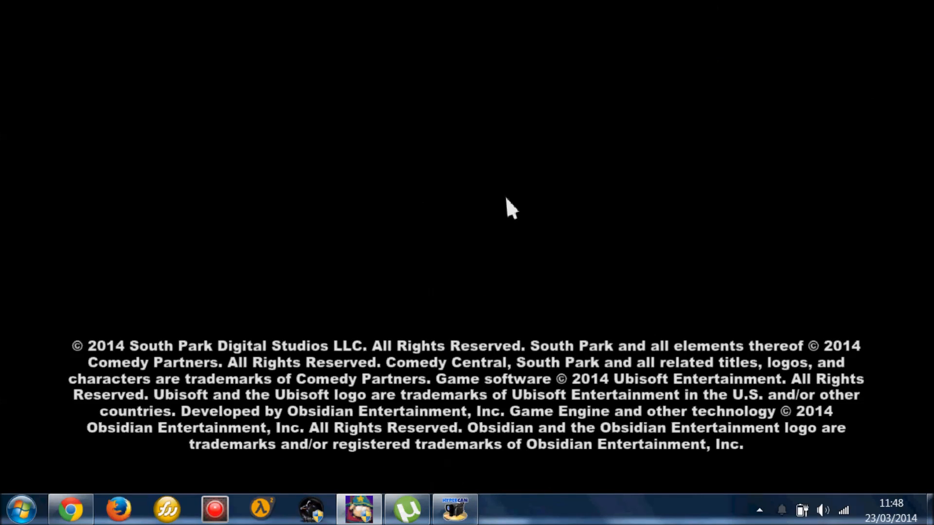
{"action": "mouse_move", "coordinate": [480, 228]}
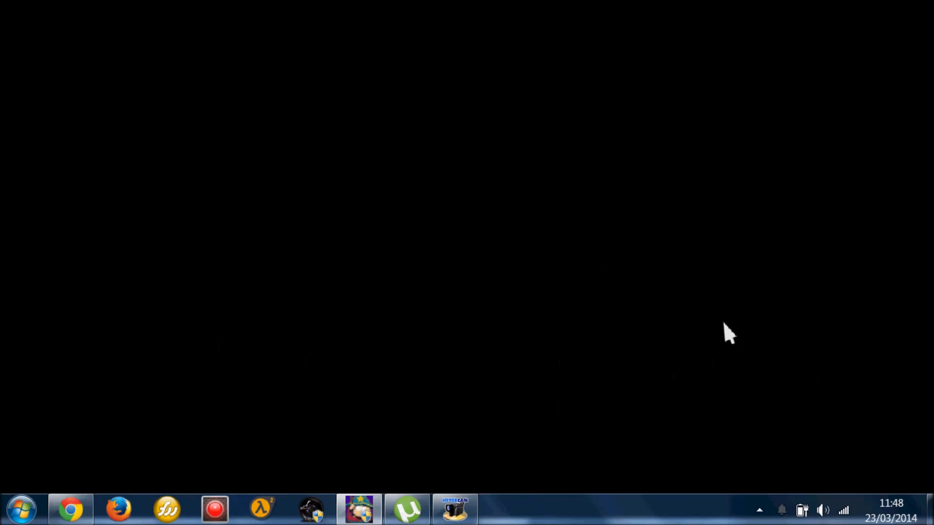
{"action": "mouse_move", "coordinate": [714, 312]}
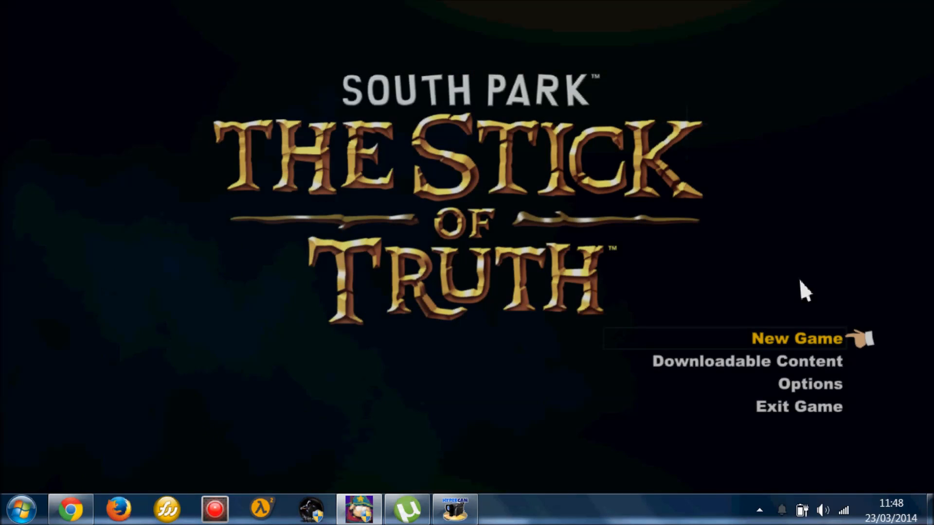
{"action": "mouse_move", "coordinate": [789, 354]}
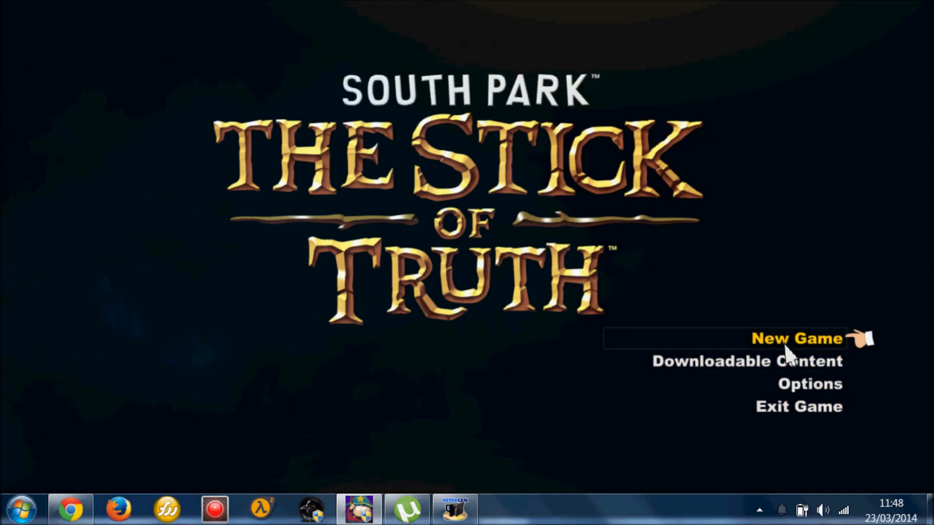
Start a new game, then close uTorrent from the taskbar and bring up the screen recorder
{"action": "left_click", "coordinate": [797, 339]}
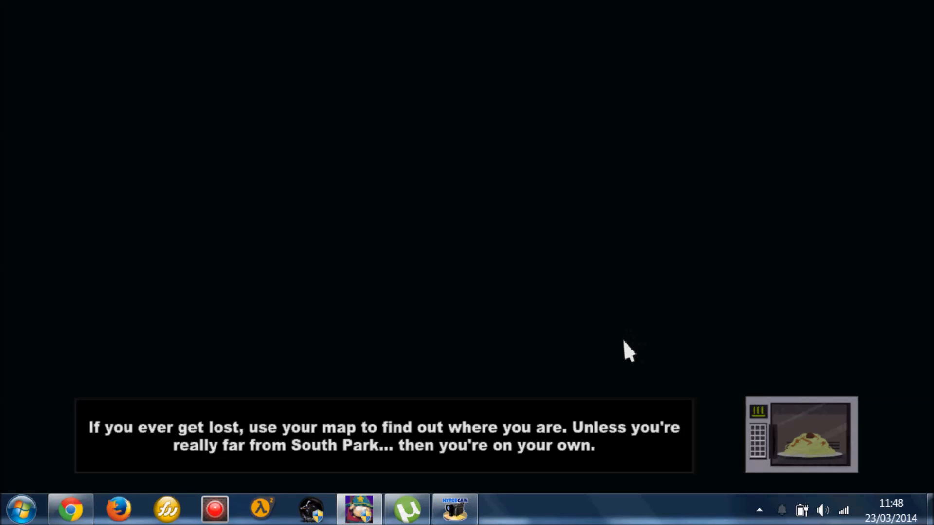
{"action": "mouse_move", "coordinate": [696, 288]}
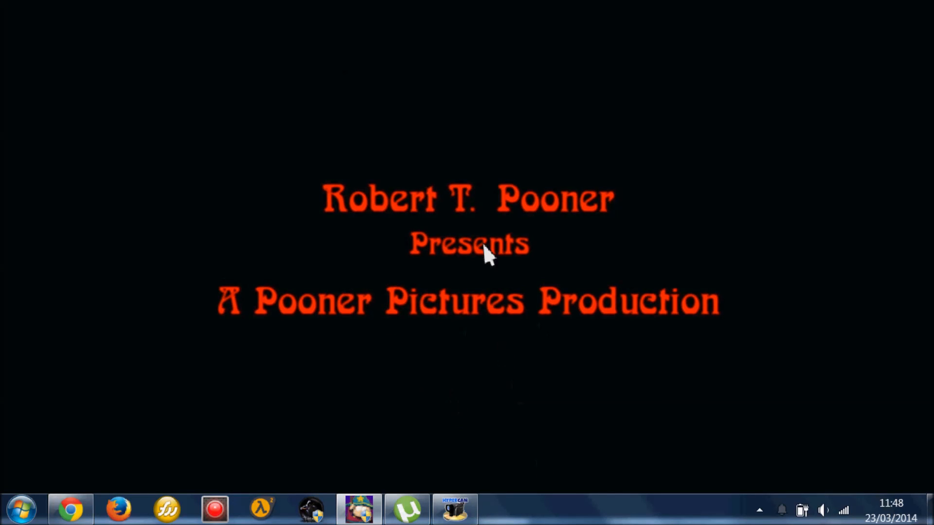
{"action": "mouse_move", "coordinate": [505, 195]}
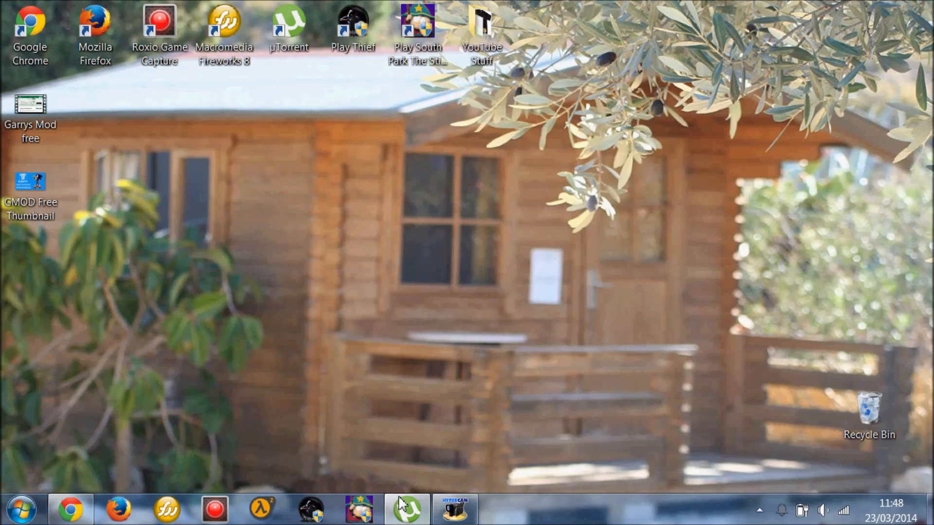
{"action": "left_click", "coordinate": [405, 514]}
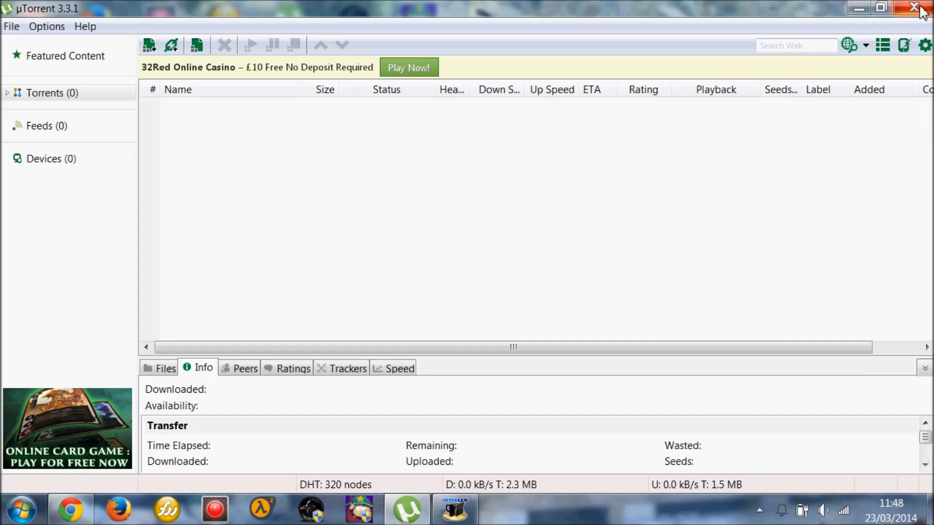
{"action": "left_click", "coordinate": [908, 6]}
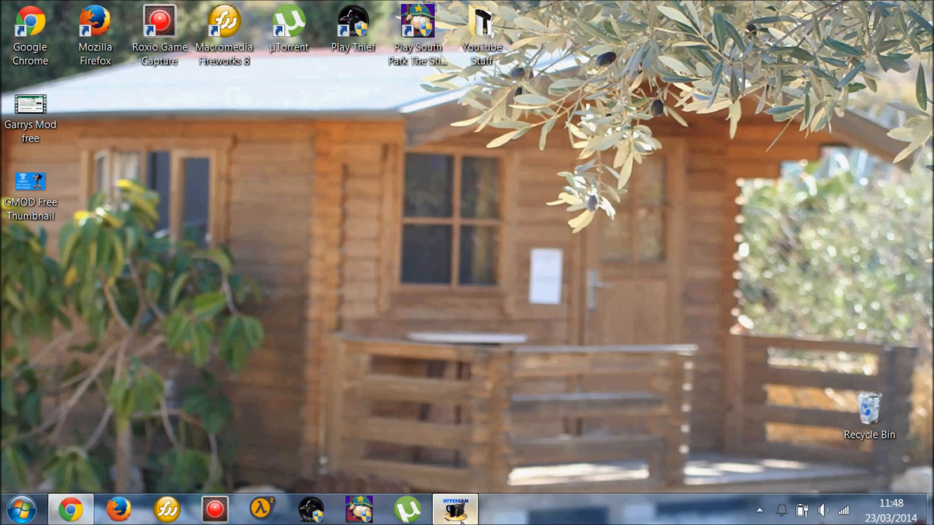
{"action": "left_click", "coordinate": [452, 514]}
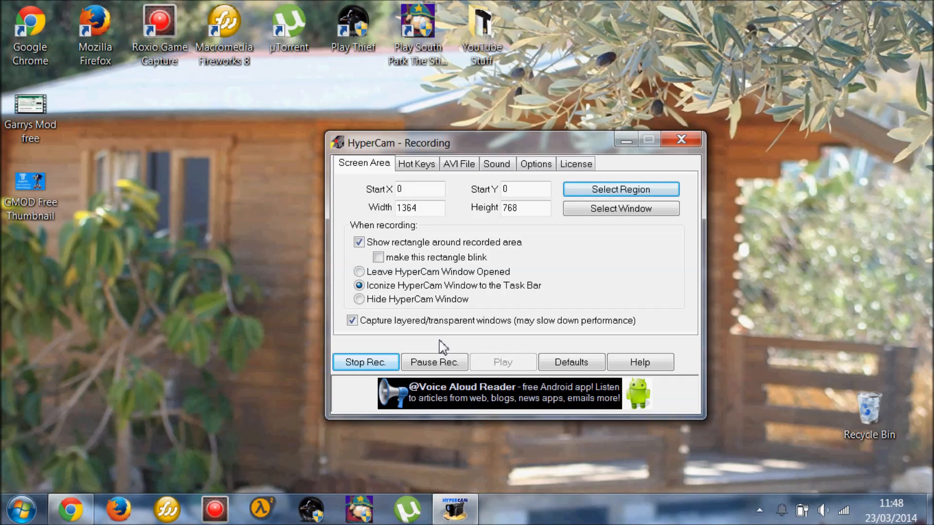
{"action": "mouse_move", "coordinate": [411, 311]}
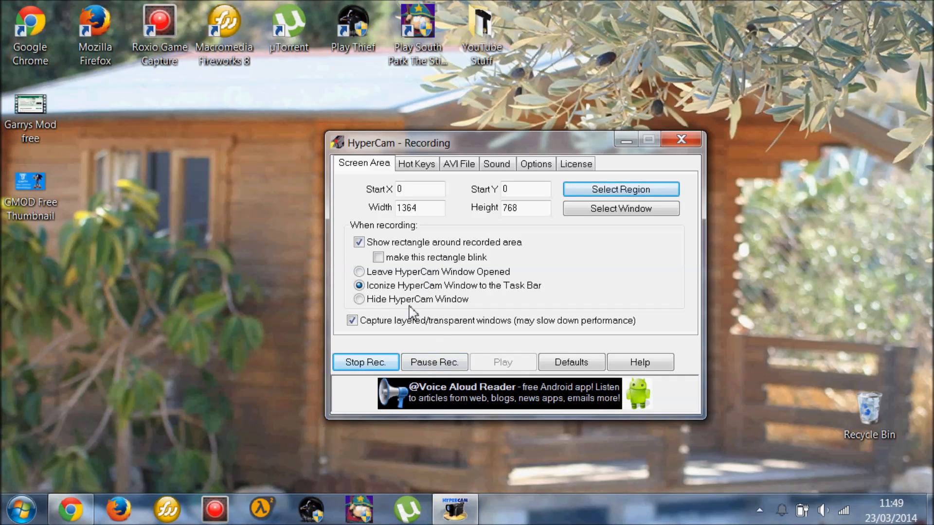